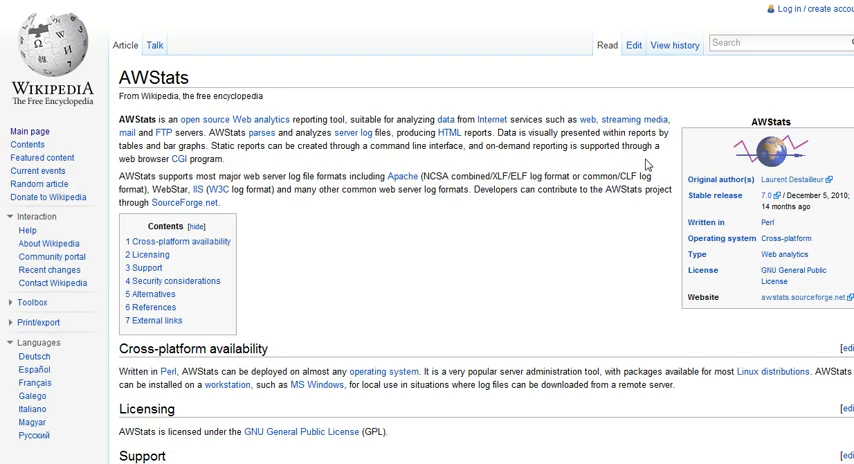
{"action": "mouse_move", "coordinate": [648, 164]}
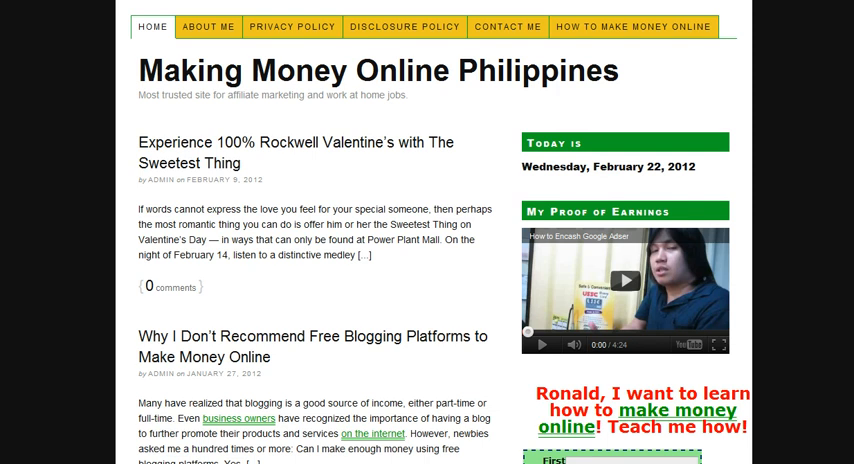
{"action": "mouse_move", "coordinate": [380, 178]}
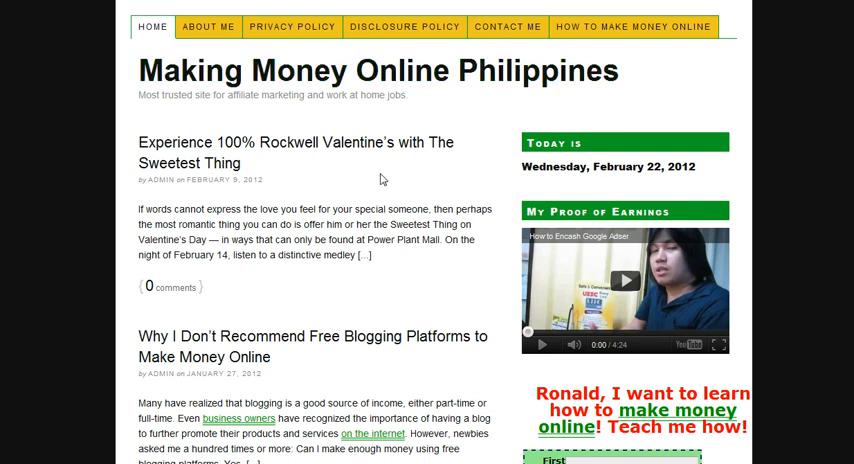
{"action": "mouse_move", "coordinate": [118, 38]}
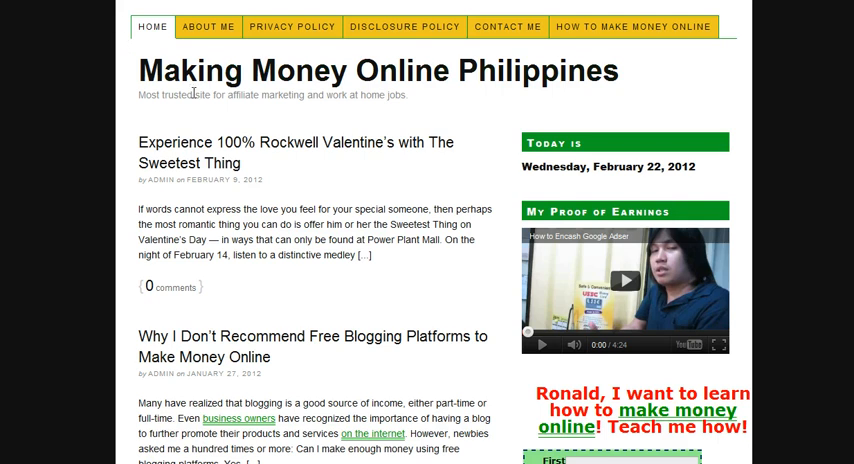
{"action": "mouse_move", "coordinate": [324, 82]}
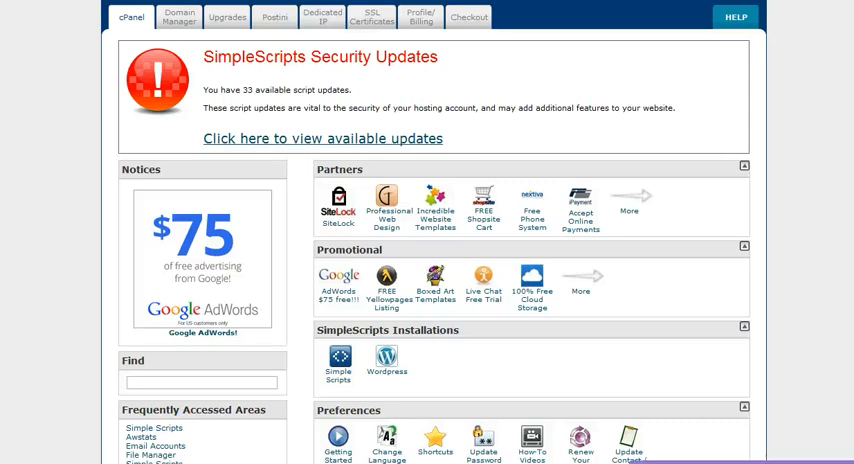
- Launch AWStats for the site from the Logs section of the cPanel home
{"action": "scroll", "scroll_direction": "down", "scroll_amount": 3}
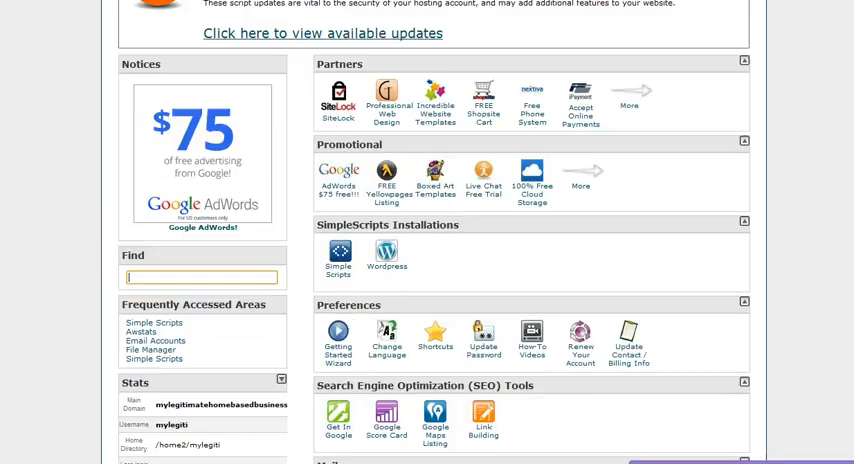
{"action": "scroll", "scroll_direction": "down", "scroll_amount": 3}
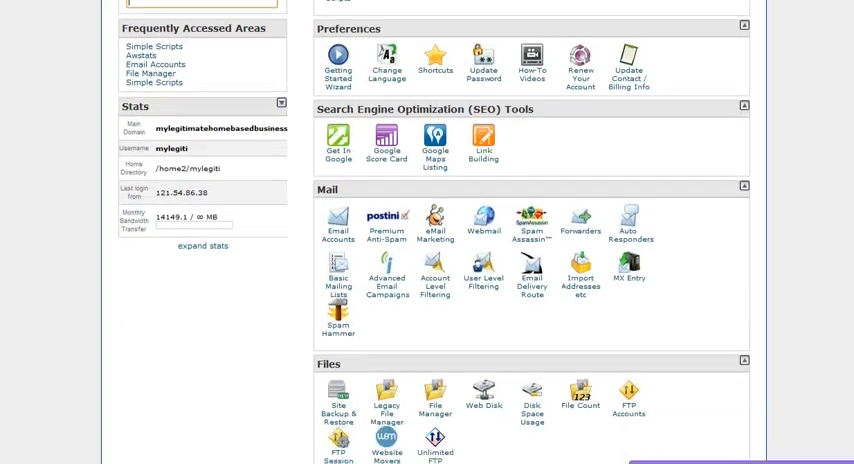
{"action": "scroll", "scroll_direction": "down", "scroll_amount": 3}
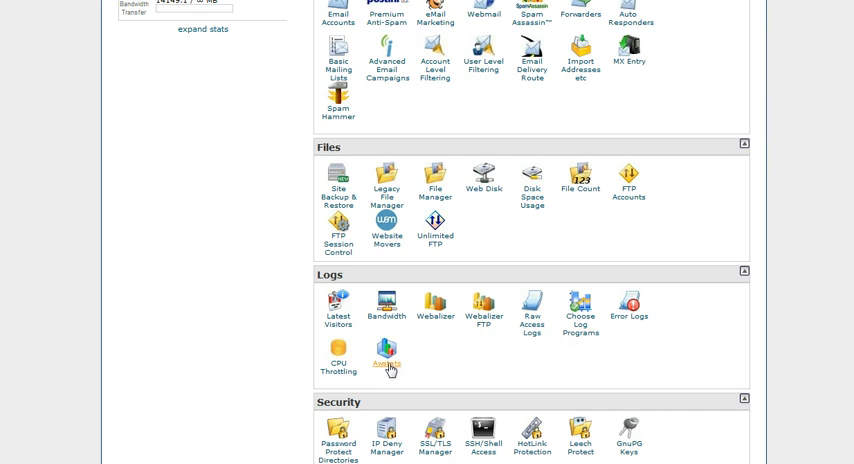
{"action": "left_click", "coordinate": [388, 356]}
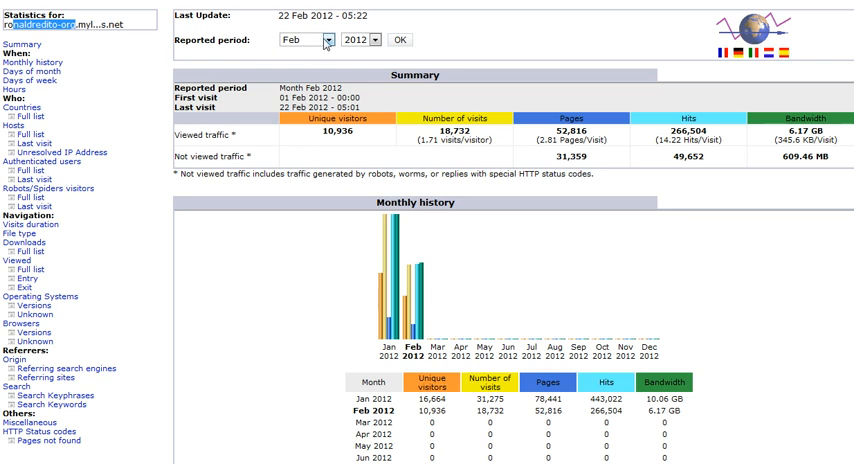
- Check the Reported period month list and bring the 2012 monthly history table into view
{"action": "left_click", "coordinate": [324, 40]}
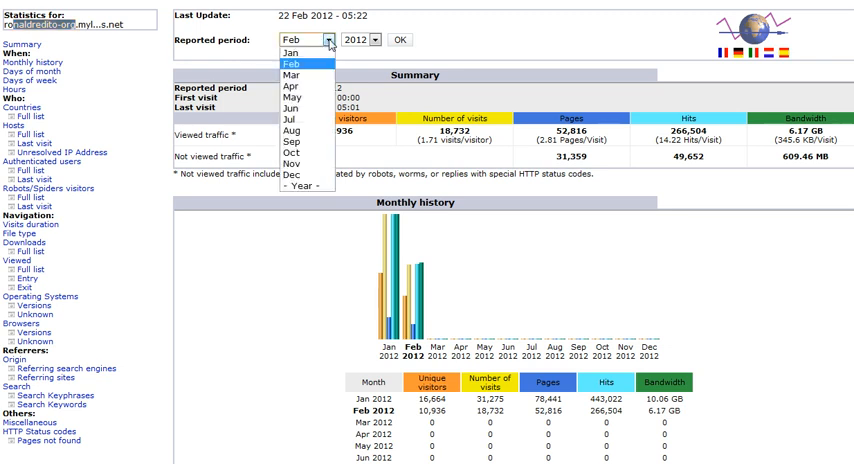
{"action": "mouse_move", "coordinate": [508, 44]}
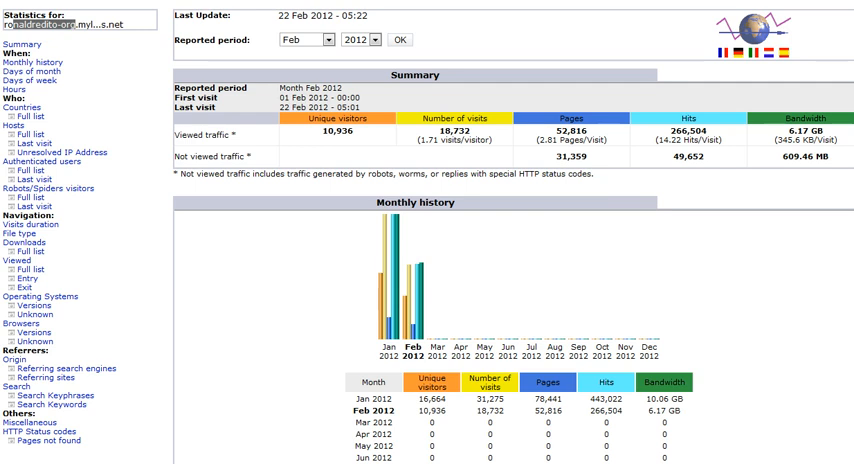
{"action": "scroll", "scroll_direction": "down", "scroll_amount": 3}
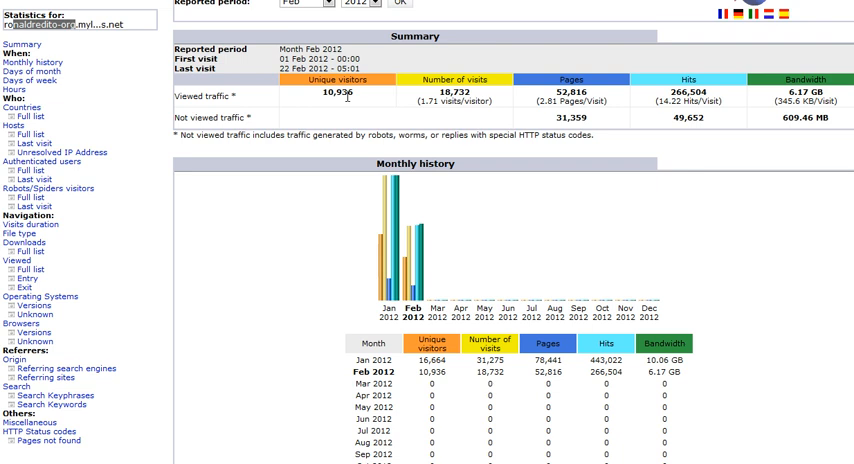
{"action": "scroll", "scroll_direction": "down", "scroll_amount": 3}
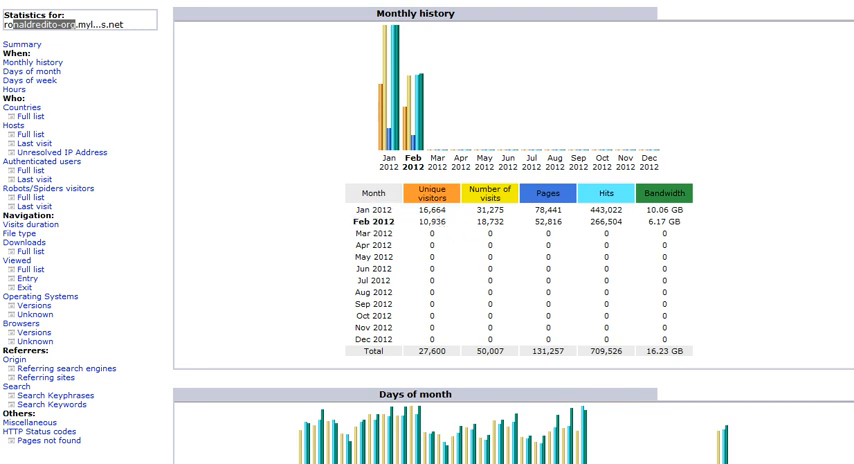
{"action": "scroll", "scroll_direction": "down", "scroll_amount": 3}
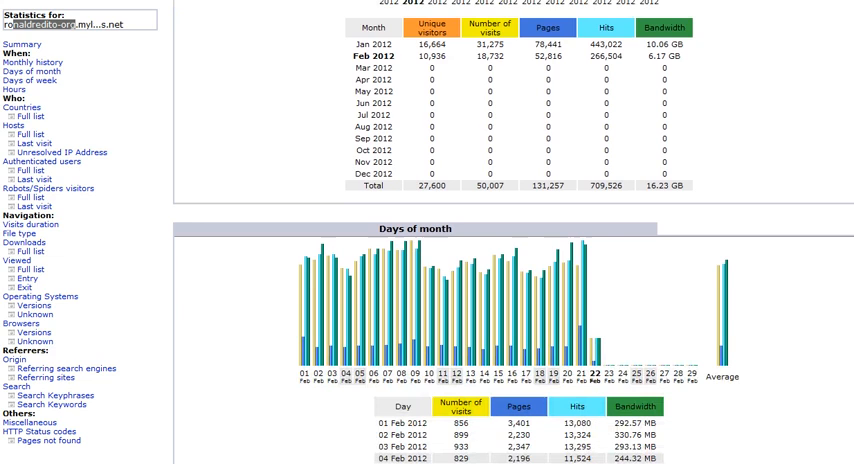
{"action": "scroll", "scroll_direction": "down", "scroll_amount": 3}
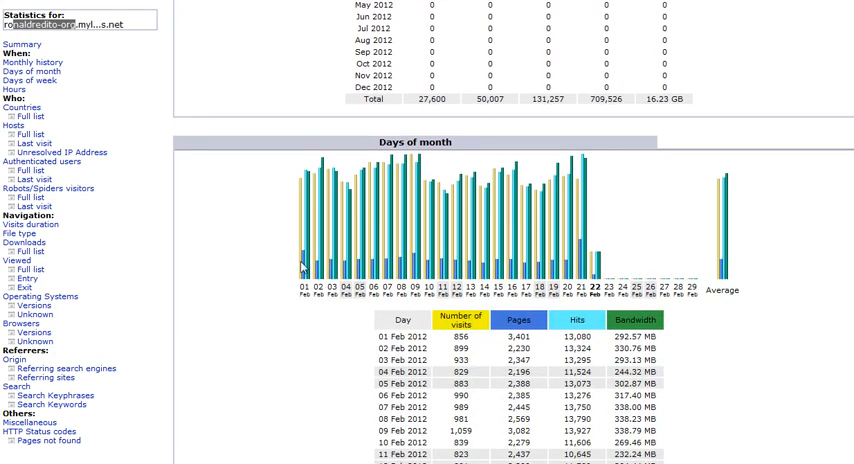
{"action": "mouse_move", "coordinate": [436, 208]}
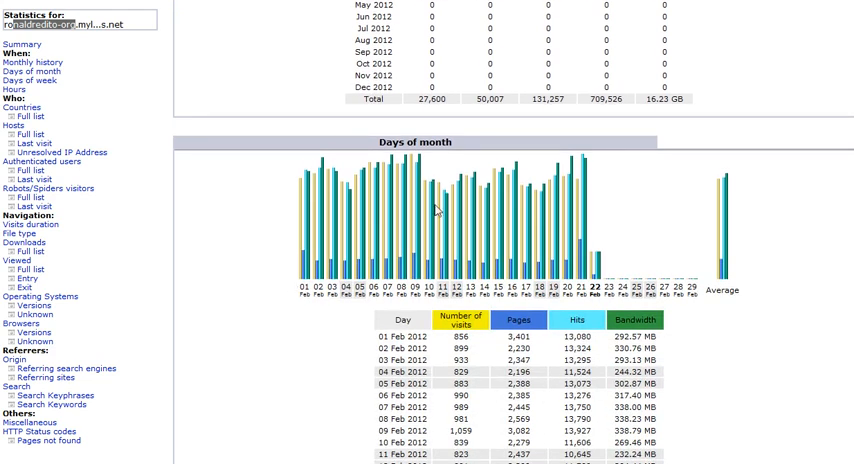
{"action": "mouse_move", "coordinate": [586, 246]}
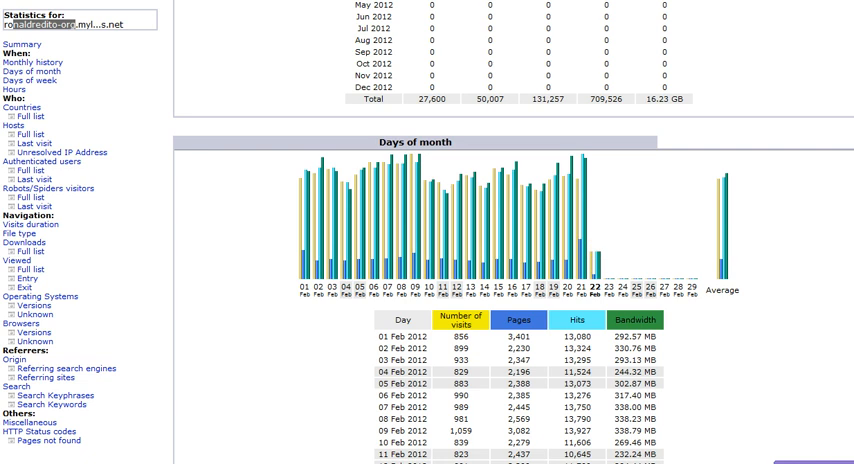
{"action": "scroll", "scroll_direction": "down", "scroll_amount": 3}
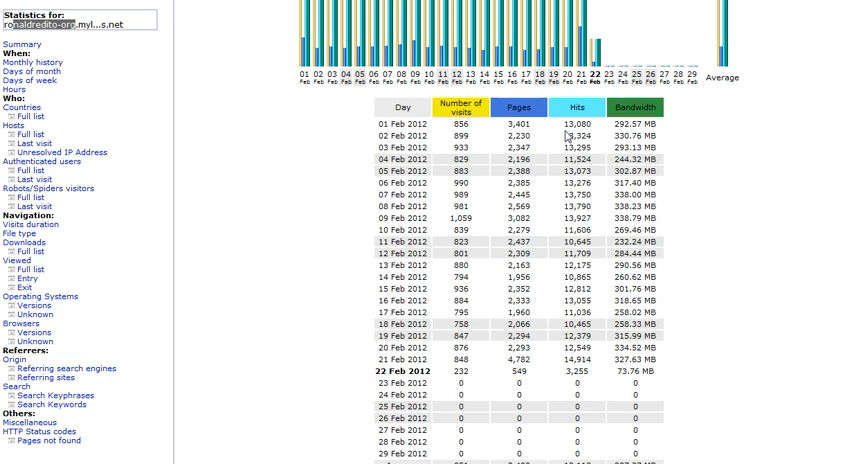
{"action": "scroll", "scroll_direction": "down", "scroll_amount": 3}
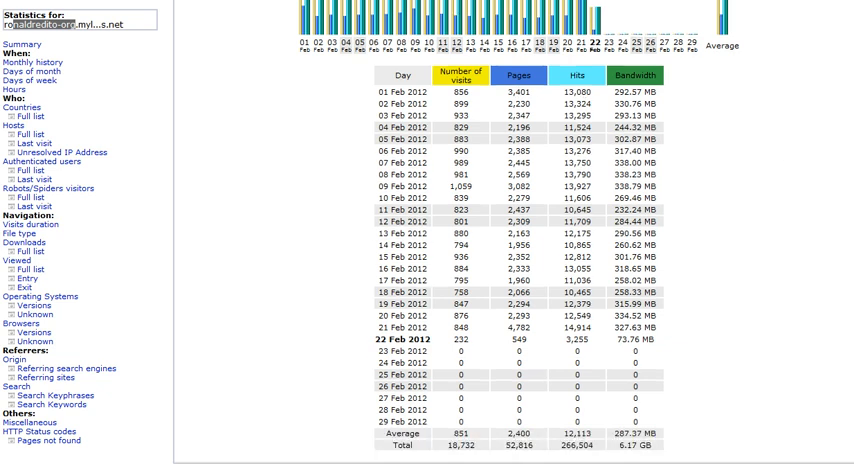
{"action": "scroll", "scroll_direction": "down", "scroll_amount": 3}
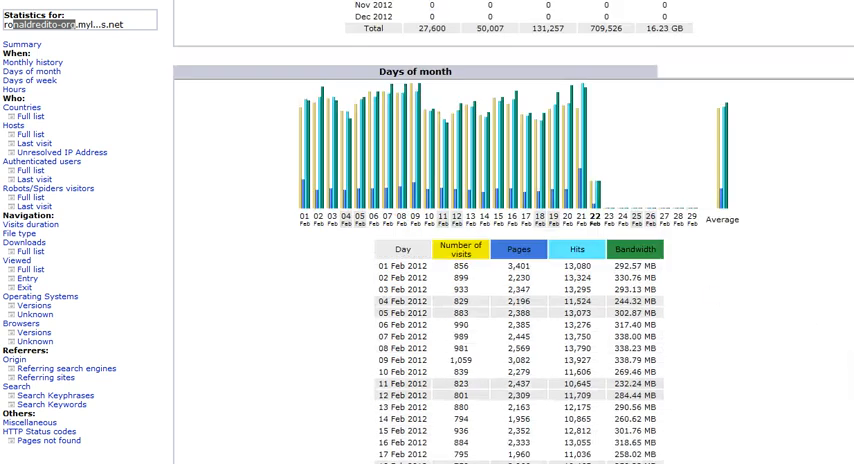
{"action": "left_click", "coordinate": [22, 44]}
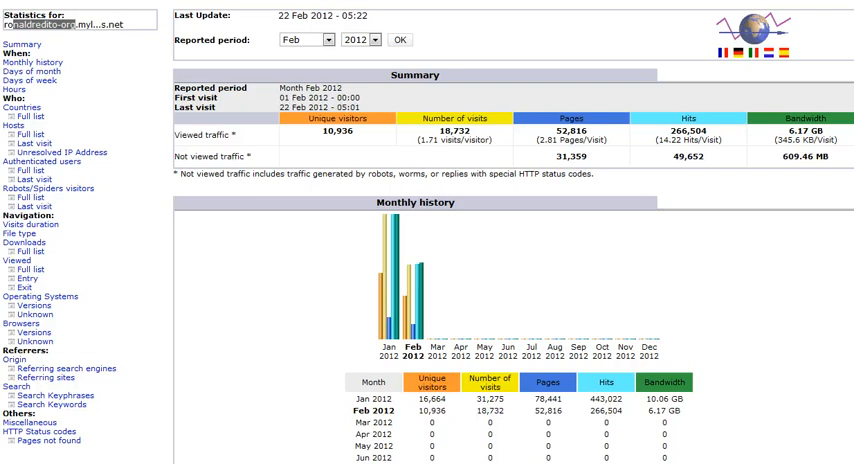
{"action": "left_click", "coordinate": [308, 40]}
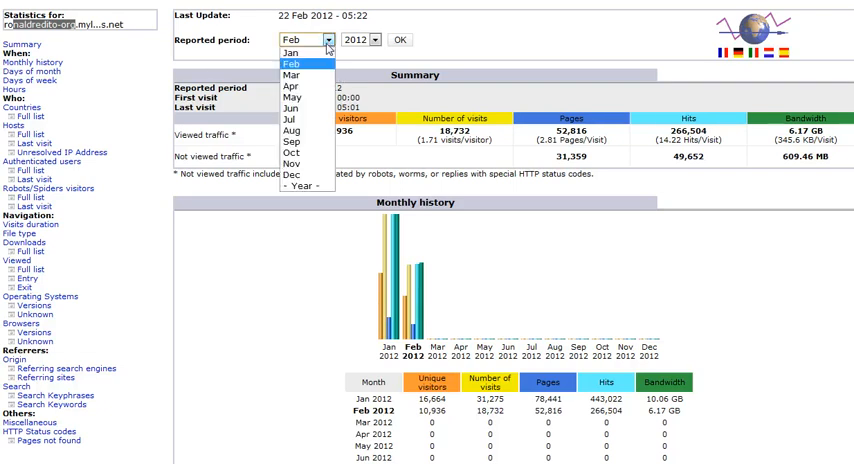
{"action": "mouse_move", "coordinate": [300, 52]}
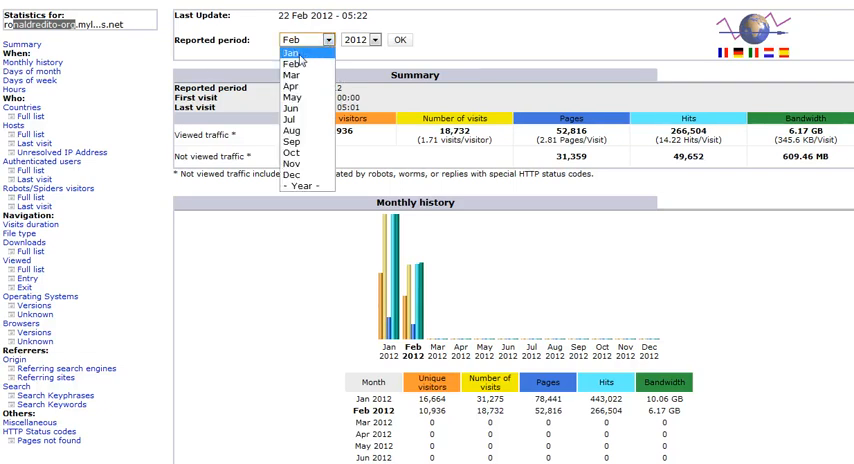
{"action": "left_click", "coordinate": [292, 52]}
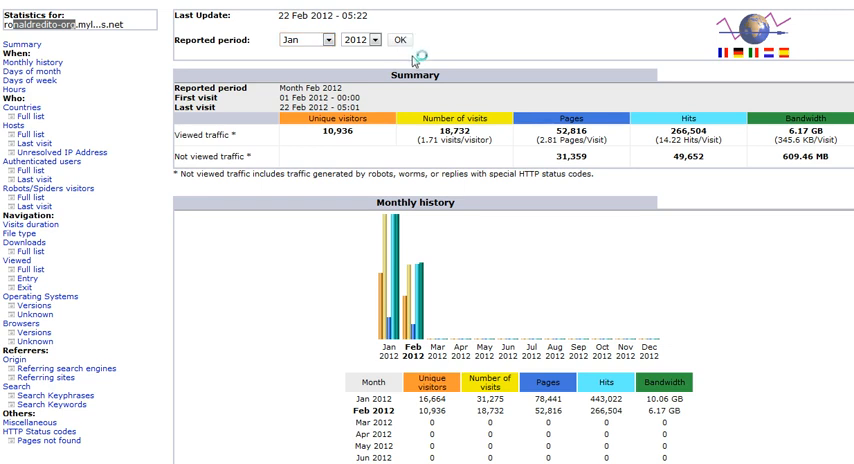
{"action": "left_click", "coordinate": [400, 40]}
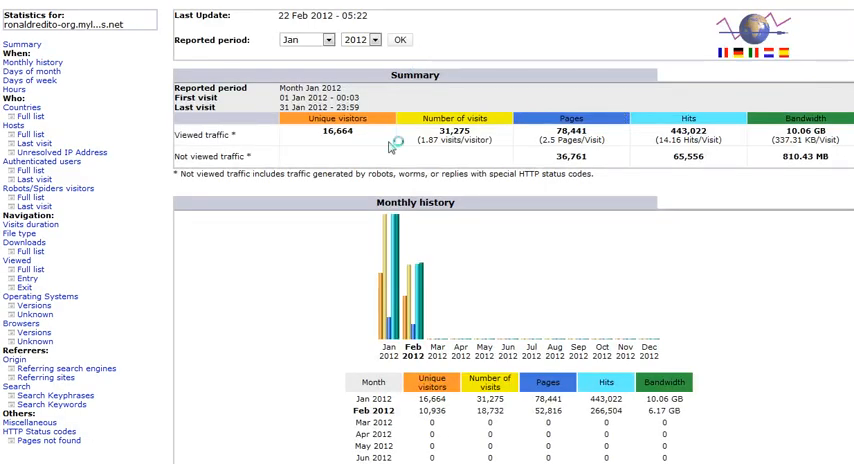
{"action": "mouse_move", "coordinate": [348, 148]}
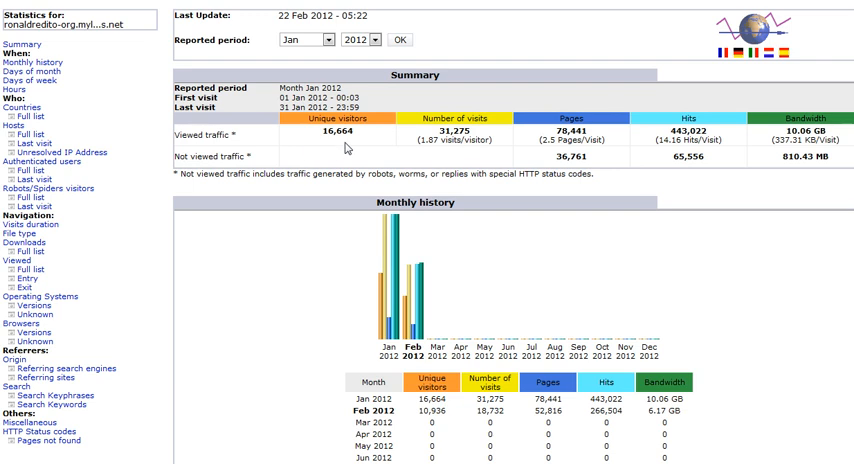
{"action": "mouse_move", "coordinate": [778, 92]}
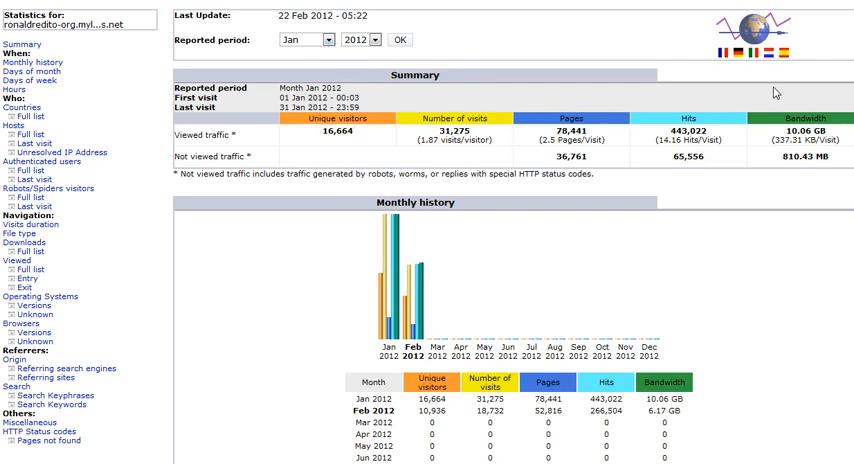
{"action": "mouse_move", "coordinate": [780, 92]}
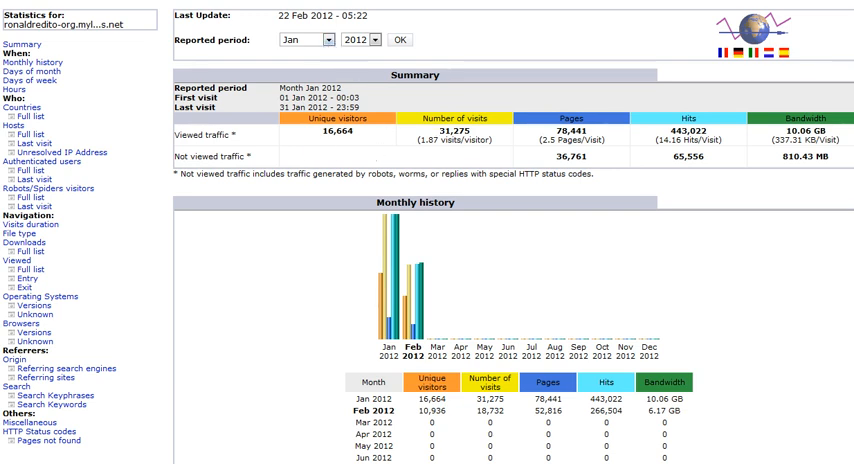
{"action": "scroll", "scroll_direction": "down", "scroll_amount": 3}
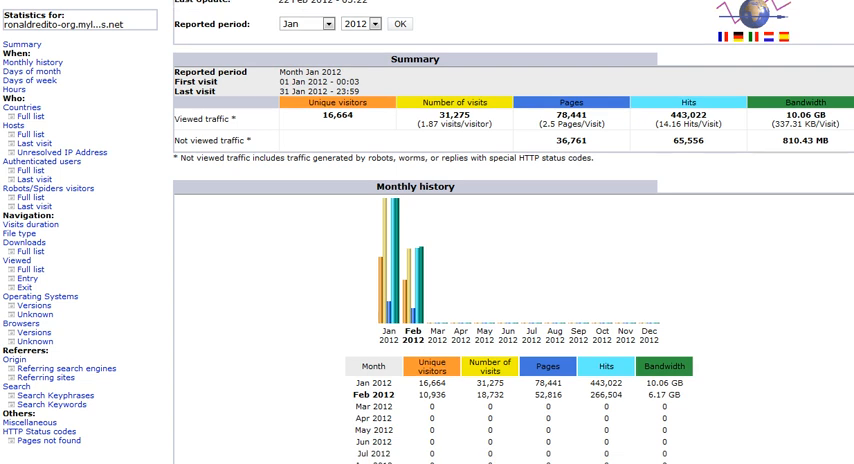
{"action": "mouse_move", "coordinate": [358, 122]}
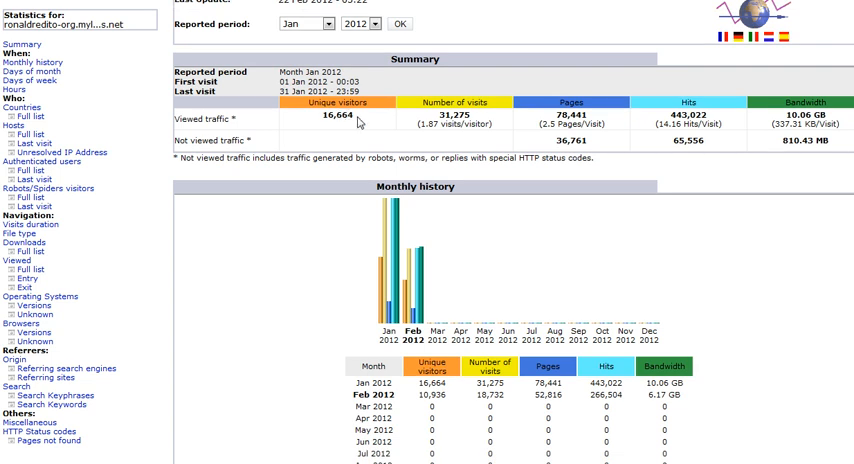
{"action": "double_click", "coordinate": [336, 120]}
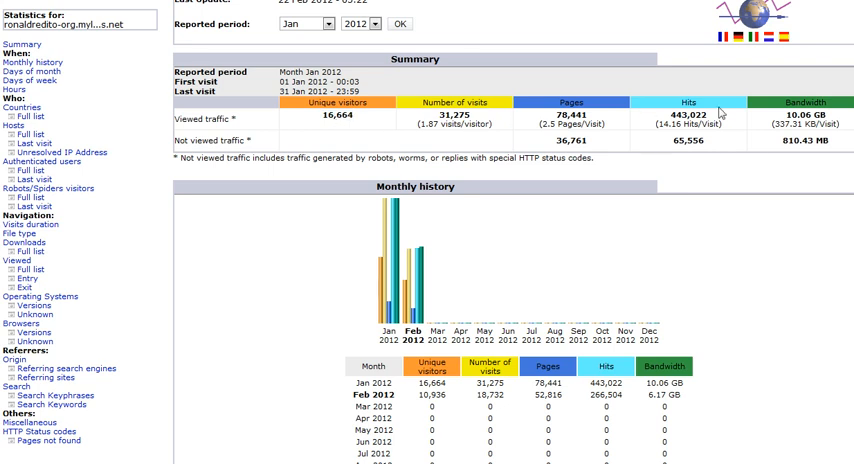
{"action": "scroll", "scroll_direction": "down", "scroll_amount": 3}
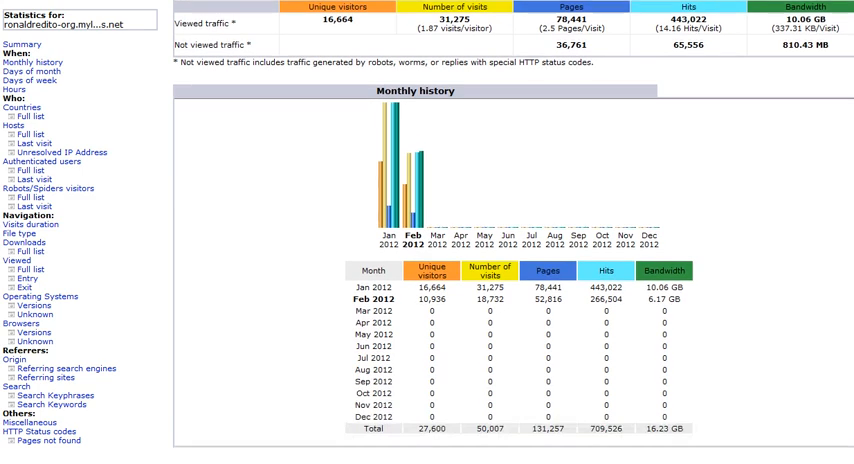
{"action": "left_click", "coordinate": [30, 72]}
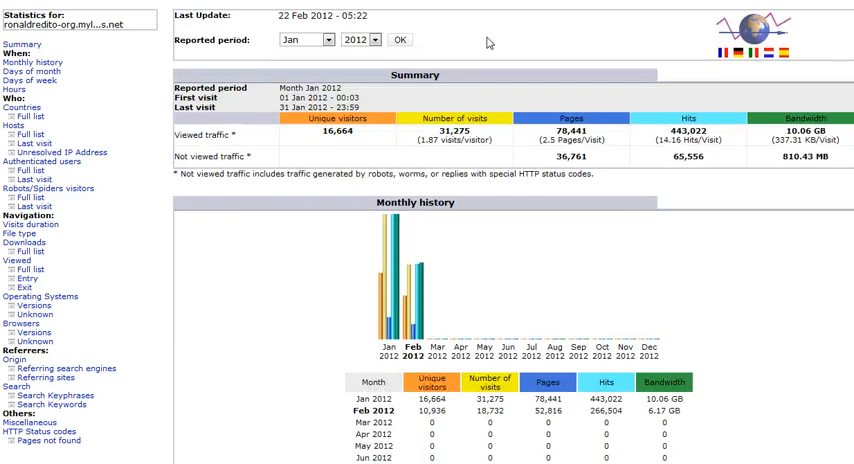
- Set the reported period to Dec 2011 and load that month's report
{"action": "left_click", "coordinate": [318, 40]}
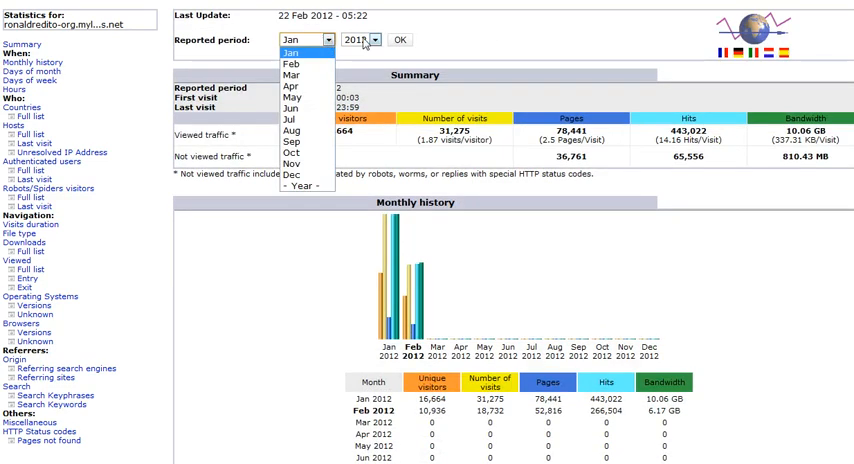
{"action": "left_click", "coordinate": [296, 48]}
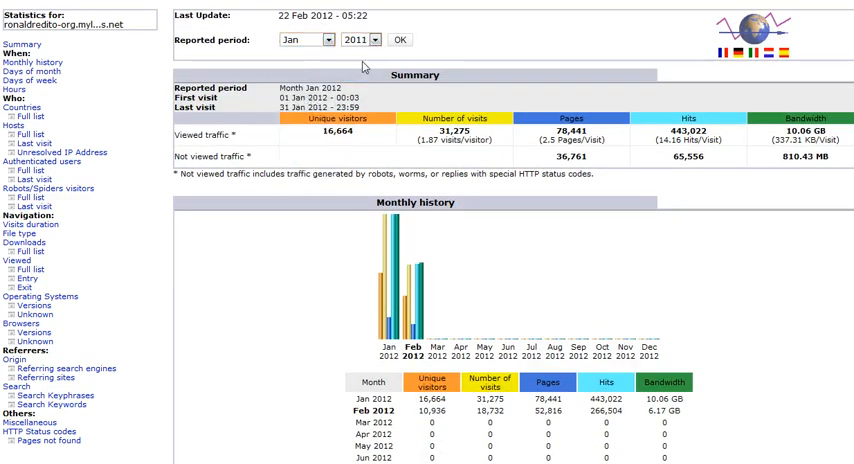
{"action": "left_click", "coordinate": [304, 40]}
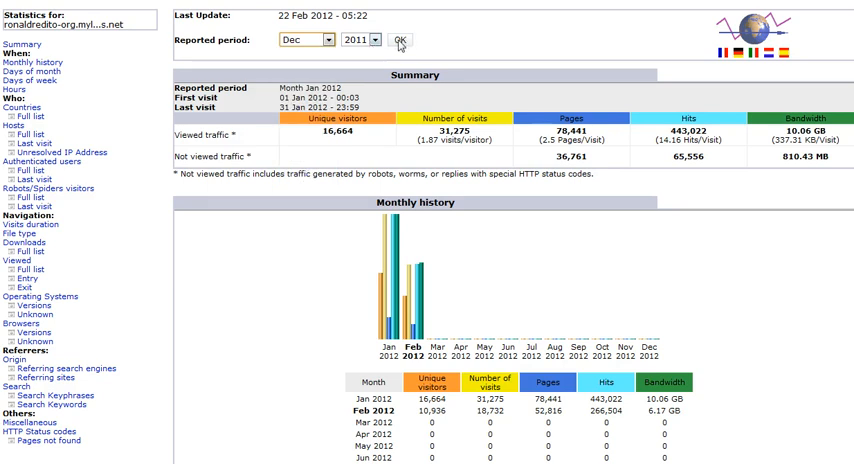
{"action": "left_click", "coordinate": [396, 40]}
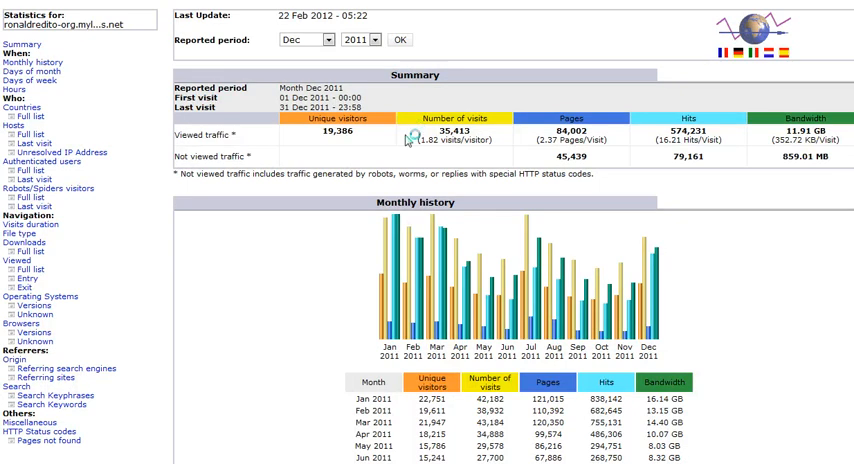
{"action": "mouse_move", "coordinate": [368, 138]}
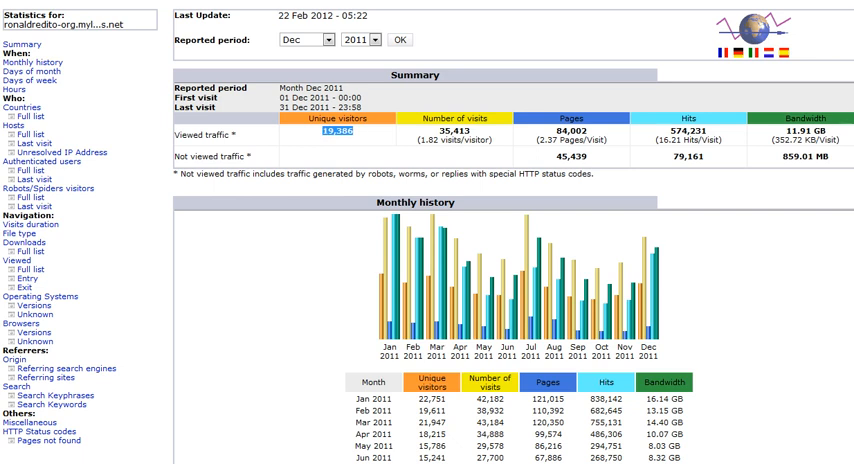
- Scroll to the 2011 monthly history table and look over its rows and totals
{"action": "scroll", "scroll_direction": "down", "scroll_amount": 3}
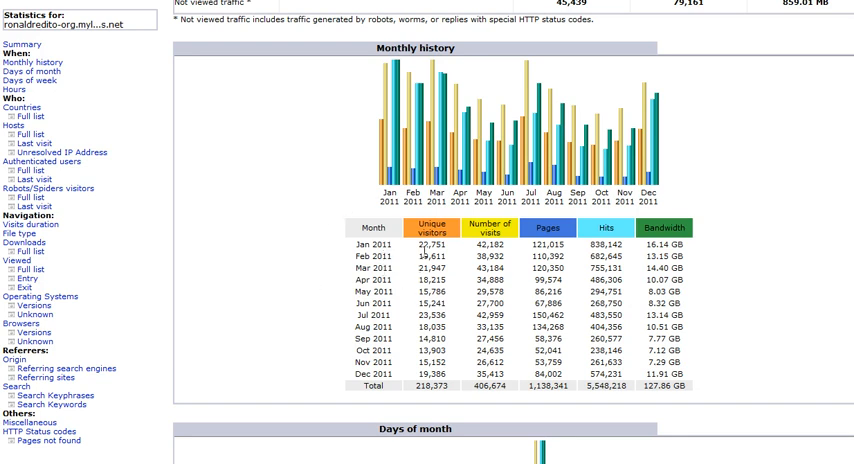
{"action": "mouse_move", "coordinate": [448, 280]}
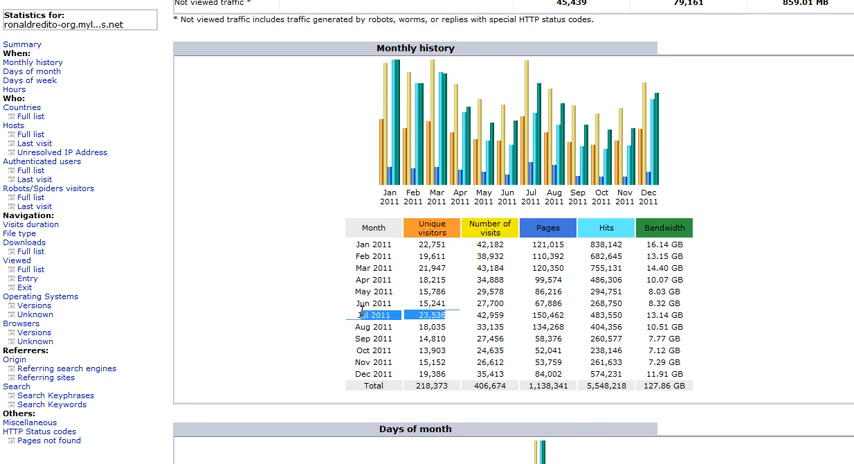
{"action": "mouse_move", "coordinate": [450, 322]}
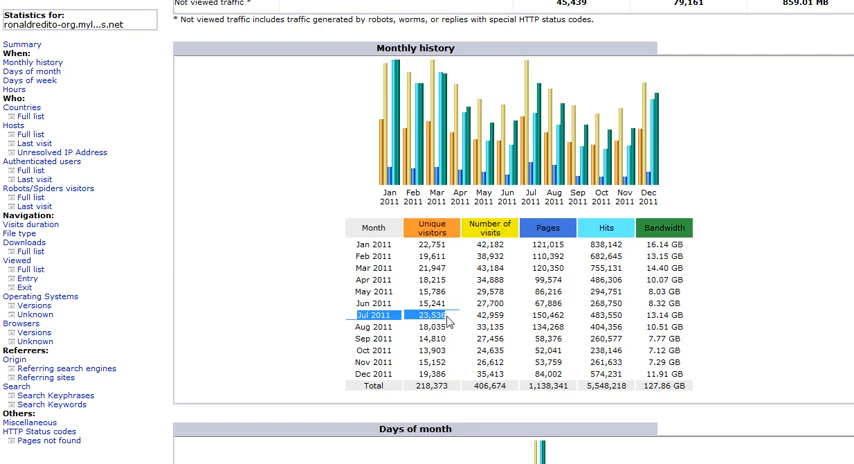
{"action": "mouse_move", "coordinate": [450, 322]}
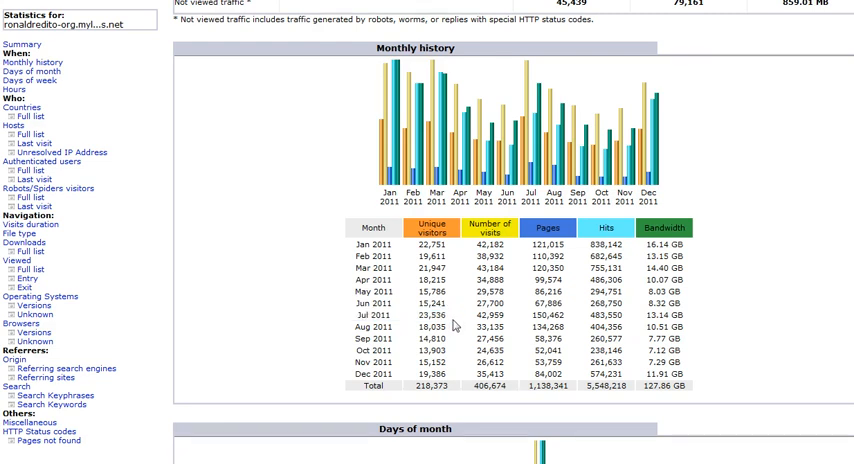
{"action": "scroll", "scroll_direction": "down", "scroll_amount": 3}
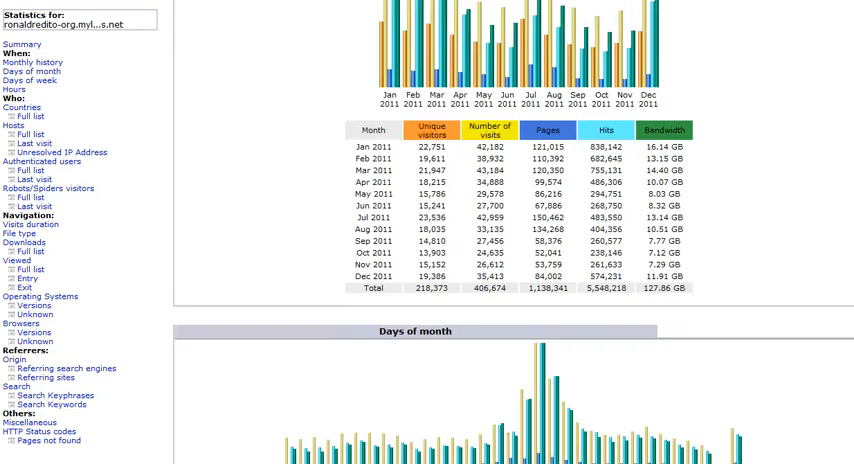
- Scroll past Days of month and Days of week to the Hours section
{"action": "scroll", "scroll_direction": "down", "scroll_amount": 3}
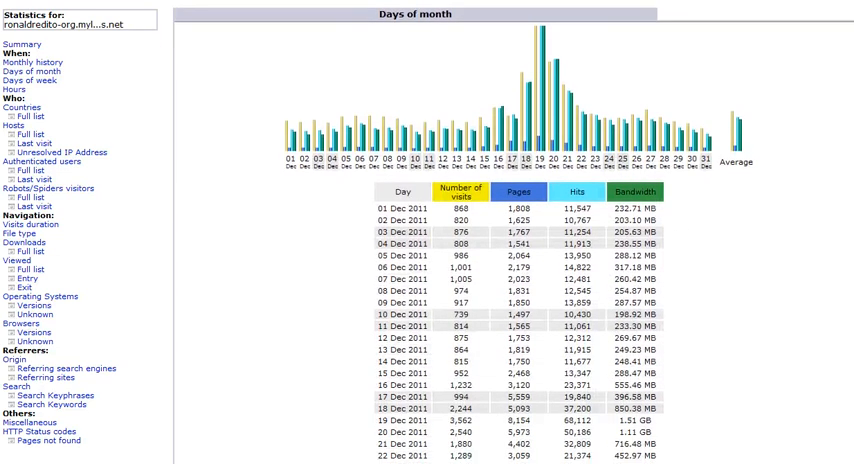
{"action": "scroll", "scroll_direction": "down", "scroll_amount": 3}
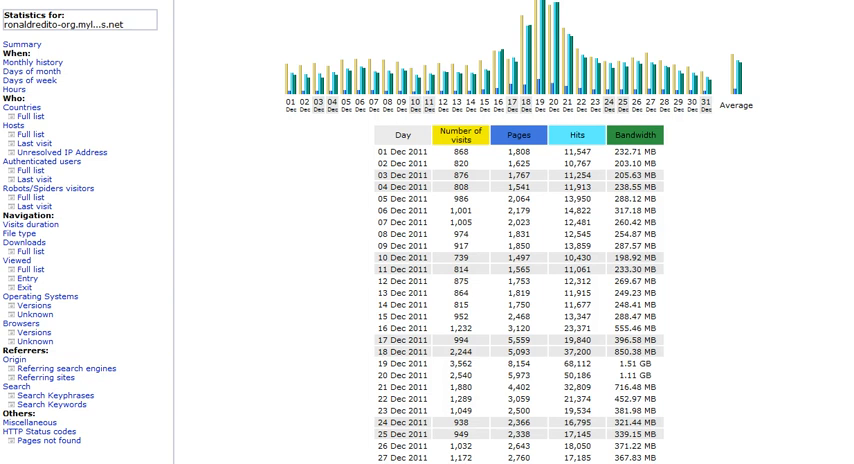
{"action": "scroll", "scroll_direction": "down", "scroll_amount": 3}
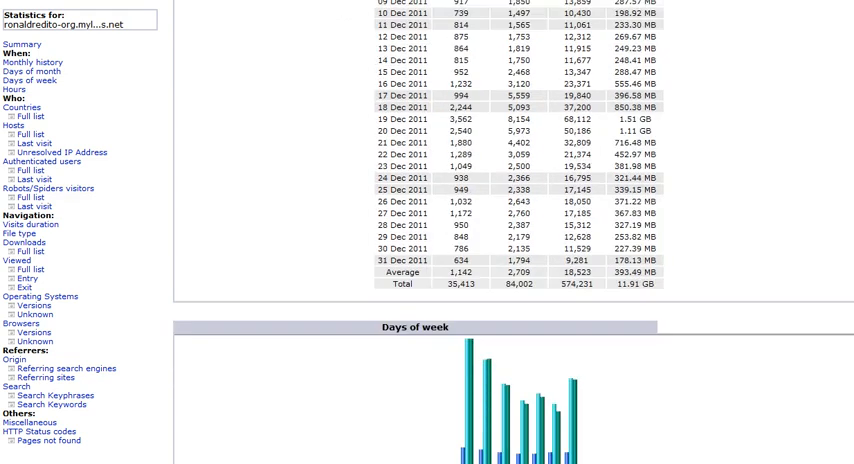
{"action": "scroll", "scroll_direction": "down", "scroll_amount": 3}
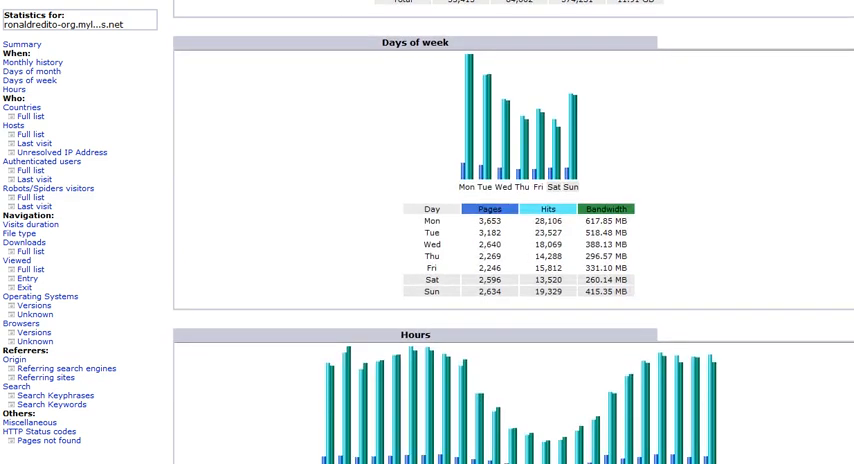
{"action": "scroll", "scroll_direction": "down", "scroll_amount": 3}
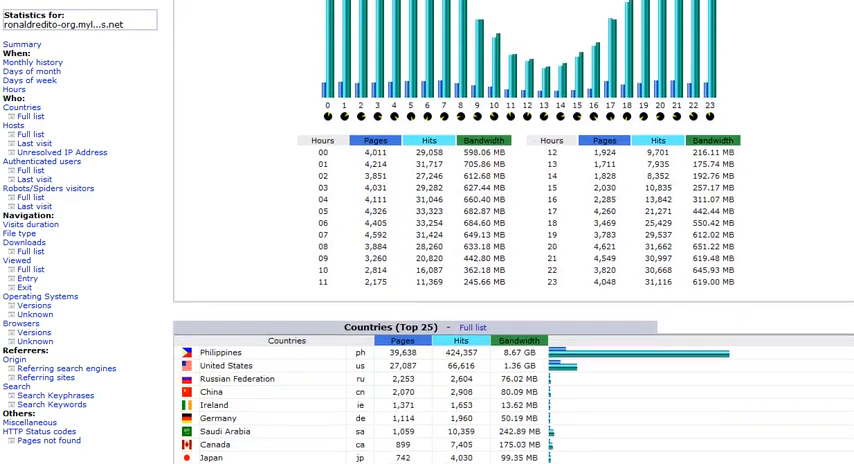
- Scroll through the Top 25 countries table, led by the Philippines, to the start of Hosts
{"action": "scroll", "scroll_direction": "down", "scroll_amount": 3}
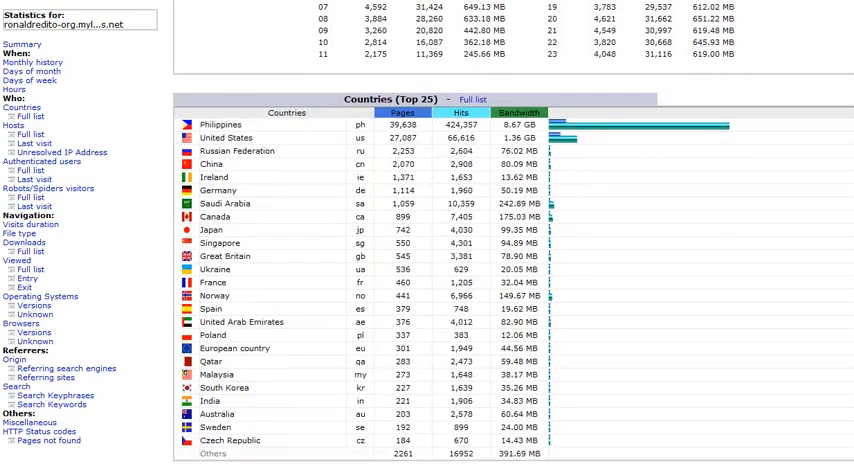
{"action": "mouse_move", "coordinate": [310, 112]}
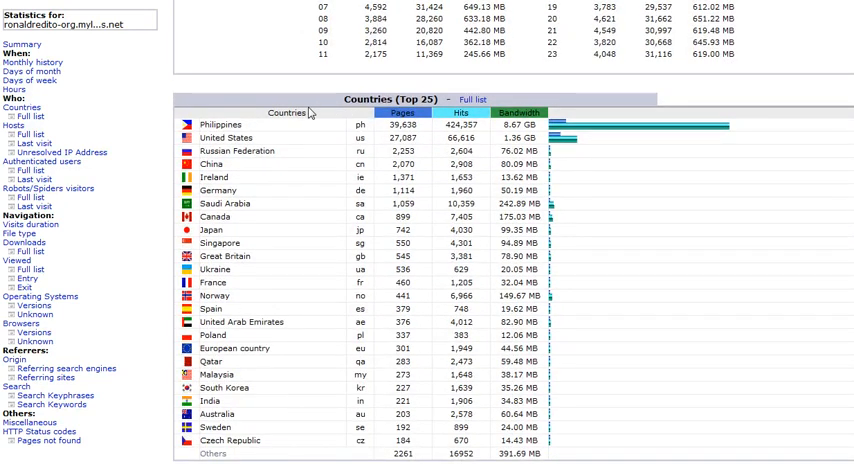
{"action": "mouse_move", "coordinate": [252, 132]}
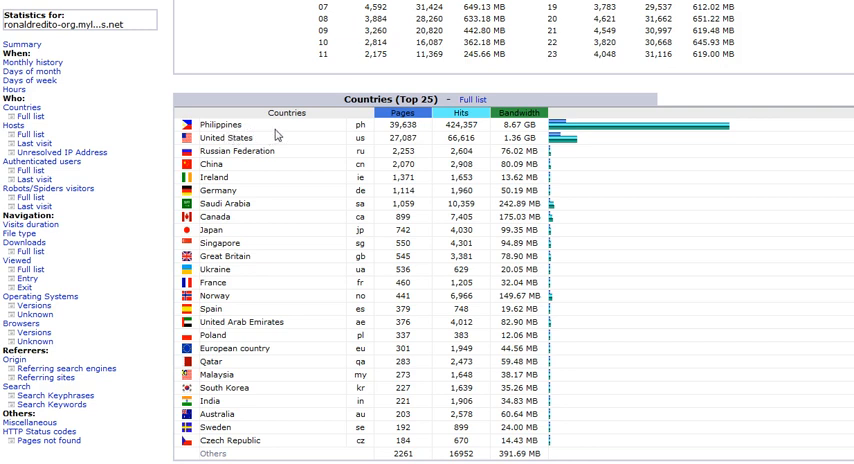
{"action": "mouse_move", "coordinate": [284, 160]}
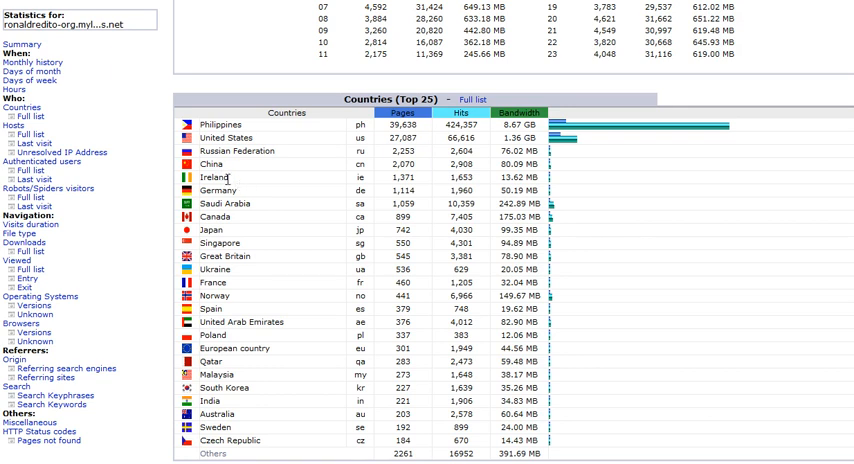
{"action": "scroll", "scroll_direction": "down", "scroll_amount": 3}
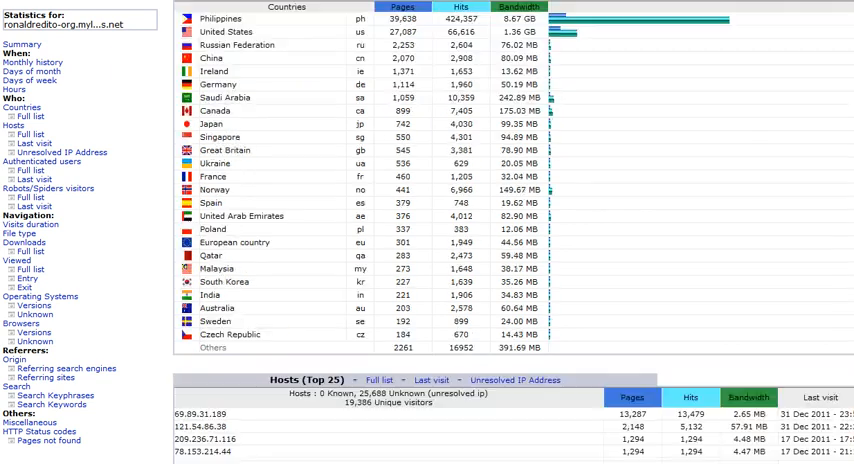
- Scroll past Hosts, Visits duration and File type to the Connect to site from referrer table
{"action": "scroll", "scroll_direction": "down", "scroll_amount": 3}
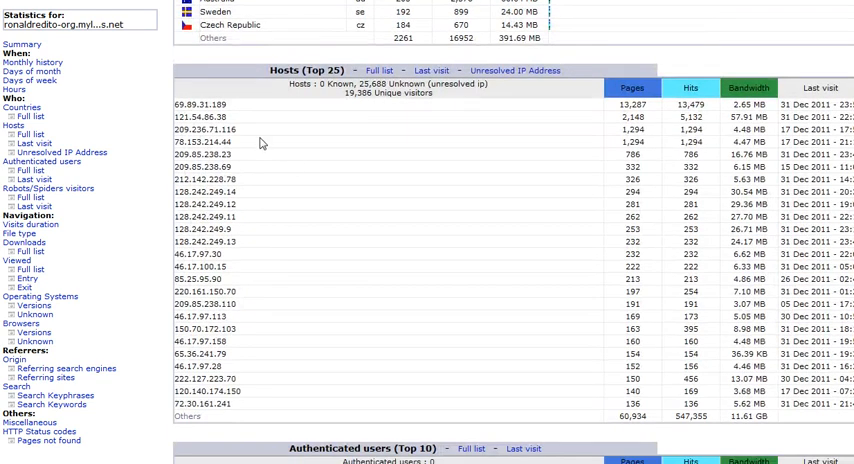
{"action": "mouse_move", "coordinate": [288, 188]}
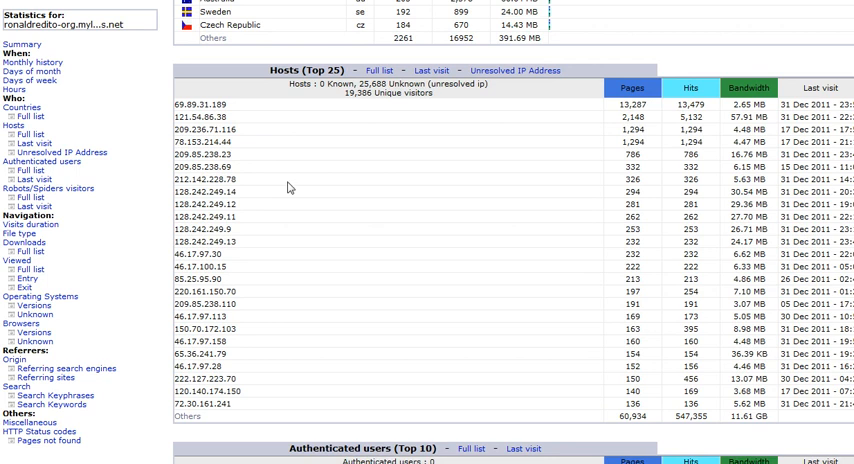
{"action": "scroll", "scroll_direction": "down", "scroll_amount": 3}
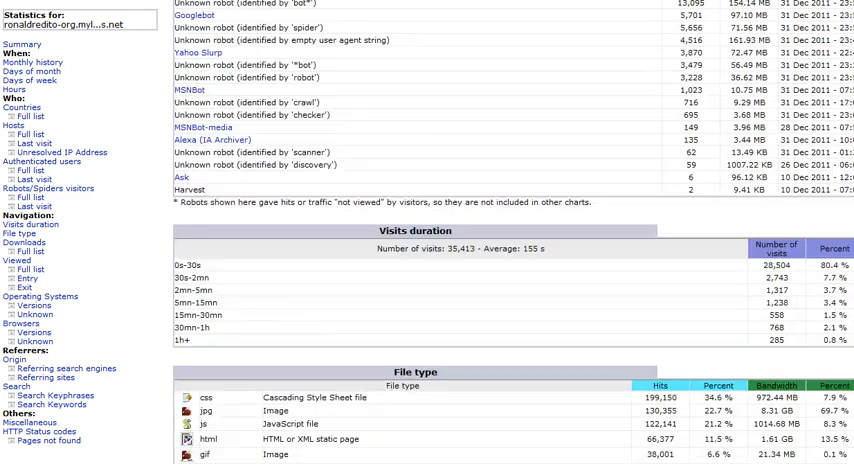
{"action": "scroll", "scroll_direction": "down", "scroll_amount": 3}
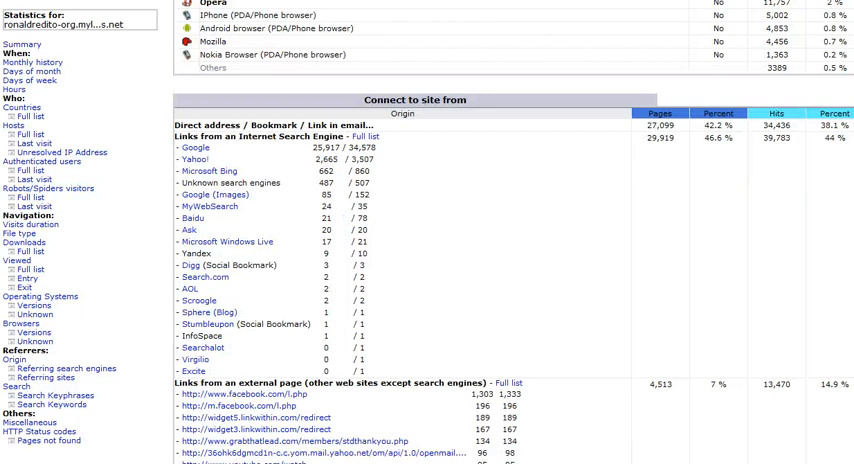
{"action": "scroll", "scroll_direction": "down", "scroll_amount": 3}
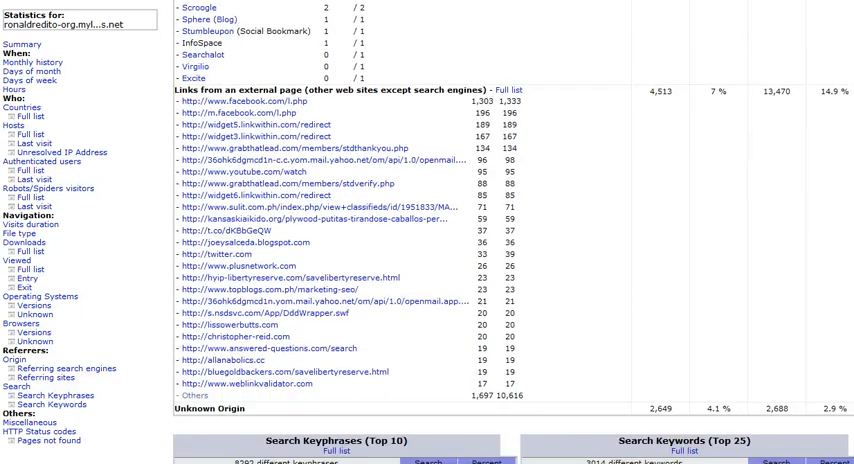
{"action": "scroll", "scroll_direction": "up", "scroll_amount": 3}
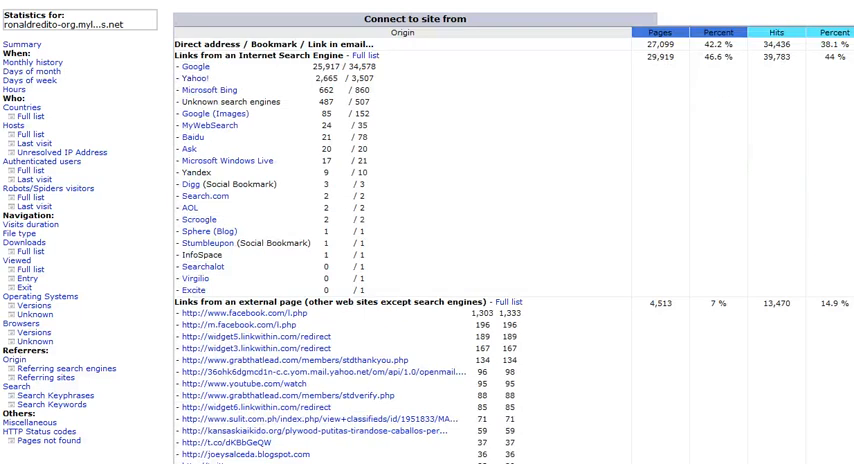